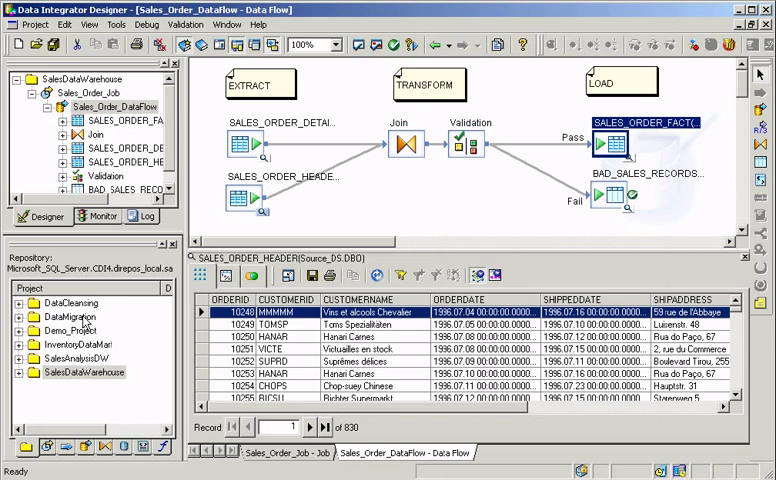
Step: Show the Datastores tab and browse the datastore types offered for a new datastore
{"action": "left_click", "coordinate": [124, 447]}
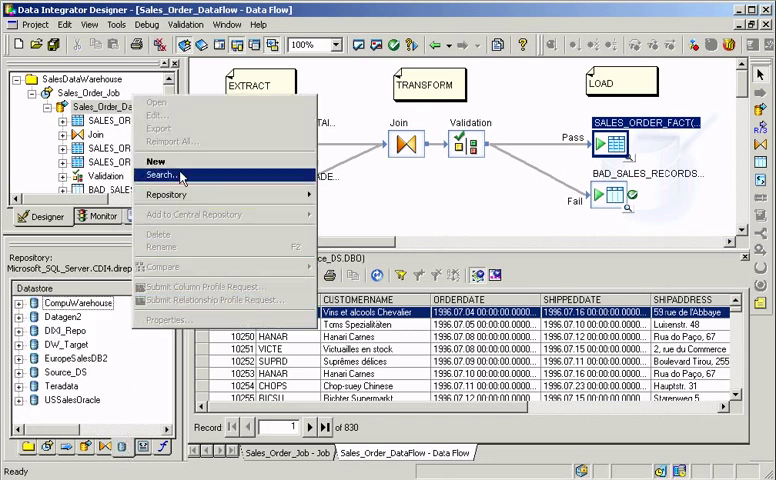
{"action": "left_click", "coordinate": [158, 161]}
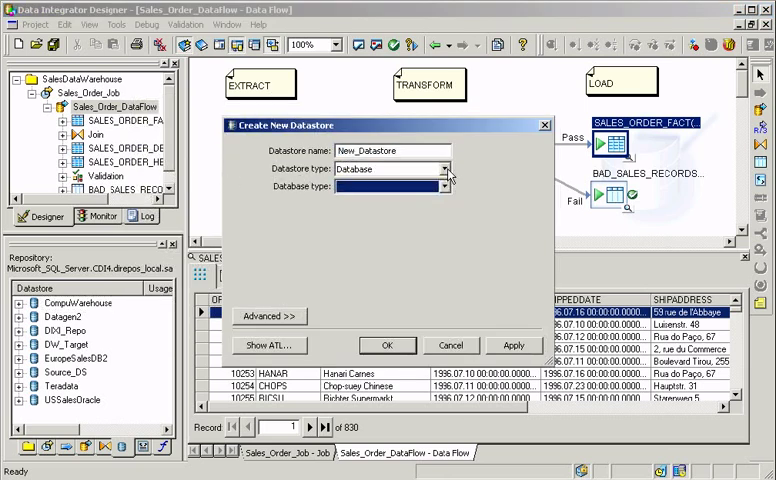
{"action": "left_click", "coordinate": [447, 187]}
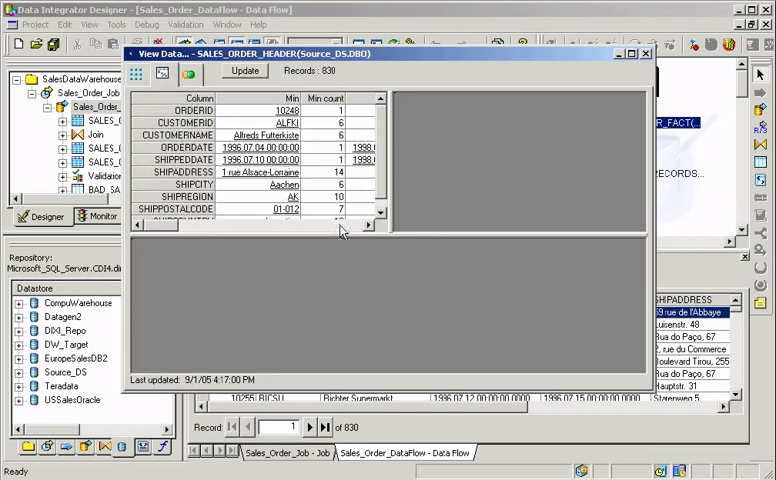
Step: Inspect the SHIPPEDDATE null rows and the table relationship profile, then close View Data
{"action": "scroll", "scroll_direction": "right", "scroll_amount": 3}
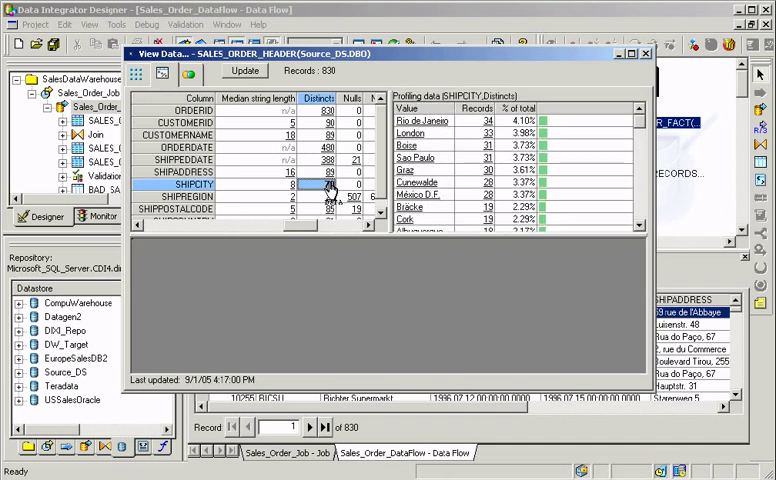
{"action": "left_click", "coordinate": [350, 160]}
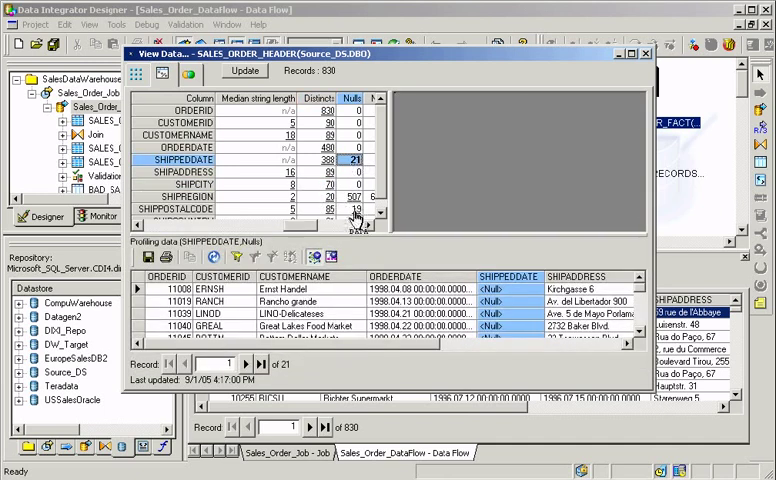
{"action": "left_click", "coordinate": [174, 208]}
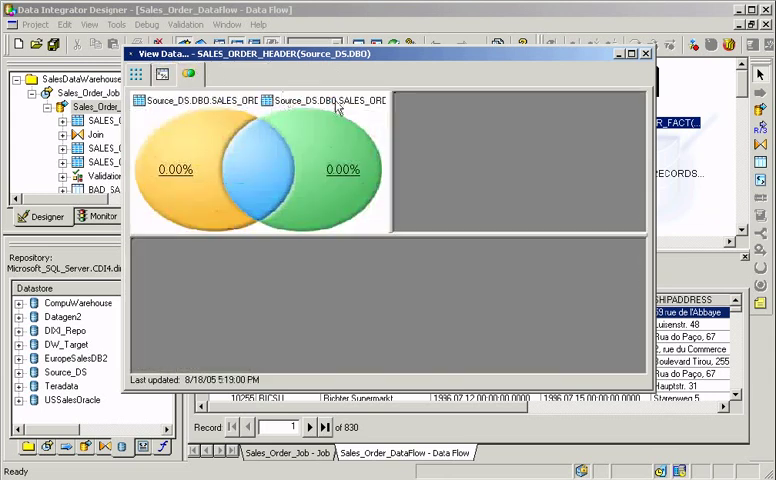
{"action": "left_click", "coordinate": [645, 53]}
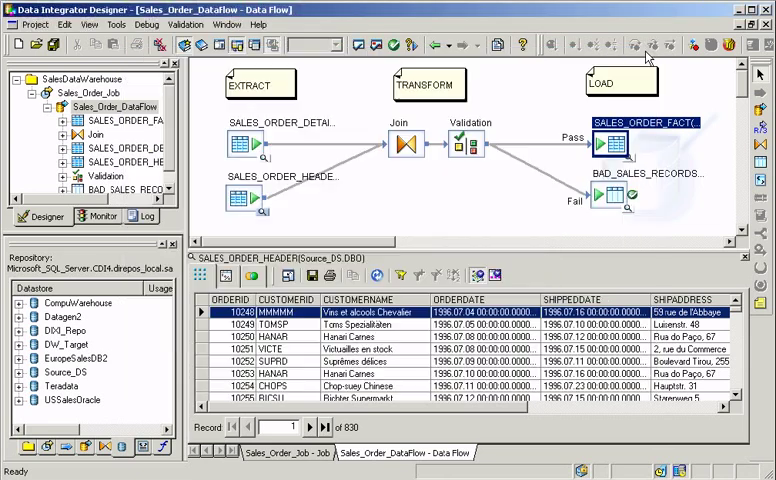
{"action": "left_click", "coordinate": [469, 142]}
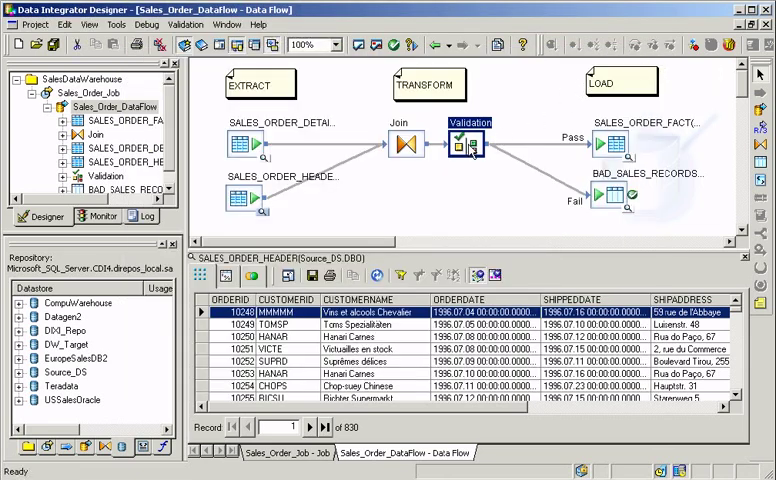
{"action": "double_click", "coordinate": [469, 140]}
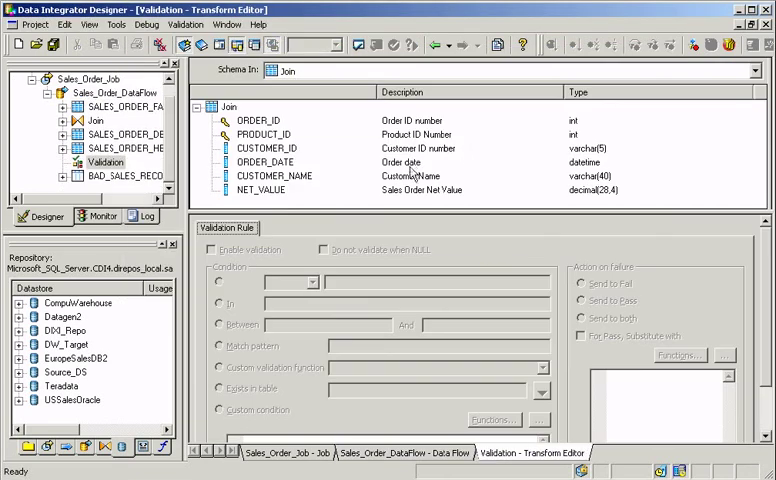
{"action": "left_click", "coordinate": [261, 189]}
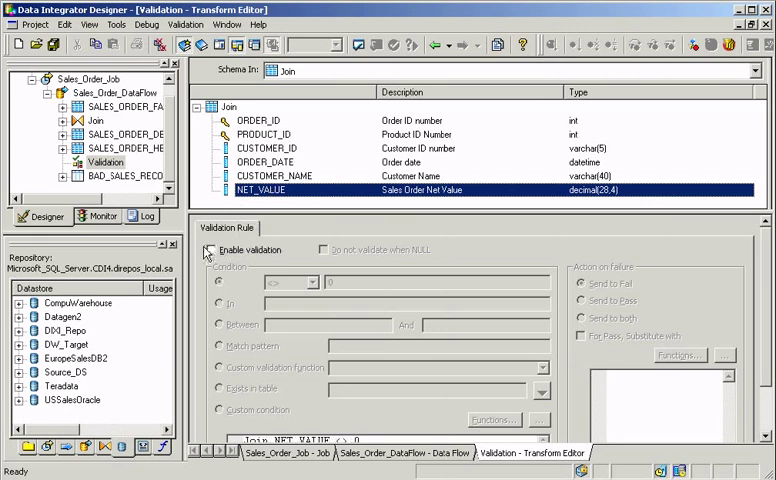
{"action": "left_click", "coordinate": [211, 249]}
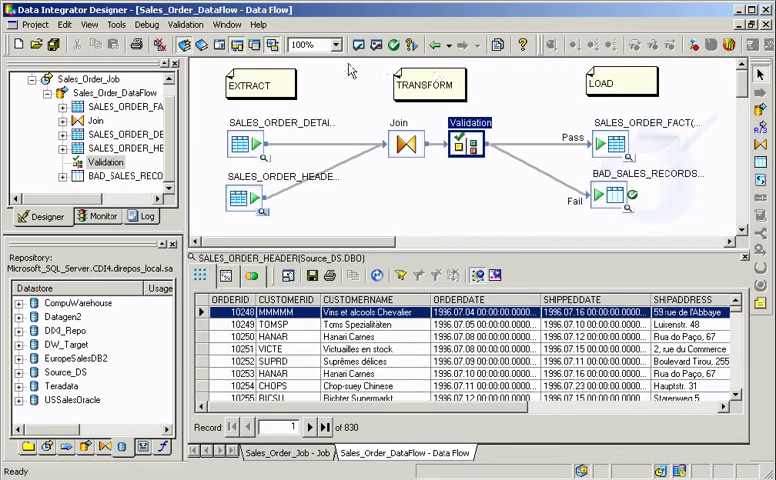
Step: Compare central SalesDataWarehouse and its dependents with local, then close both windows
{"action": "left_click", "coordinate": [183, 44]}
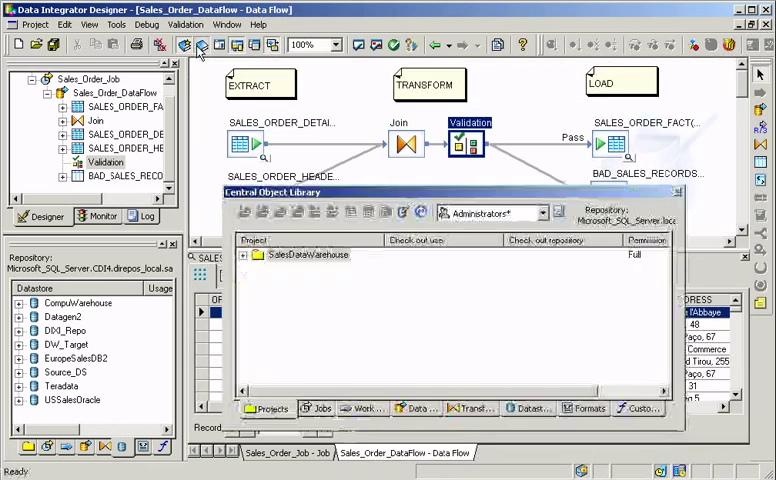
{"action": "right_click", "coordinate": [308, 254]}
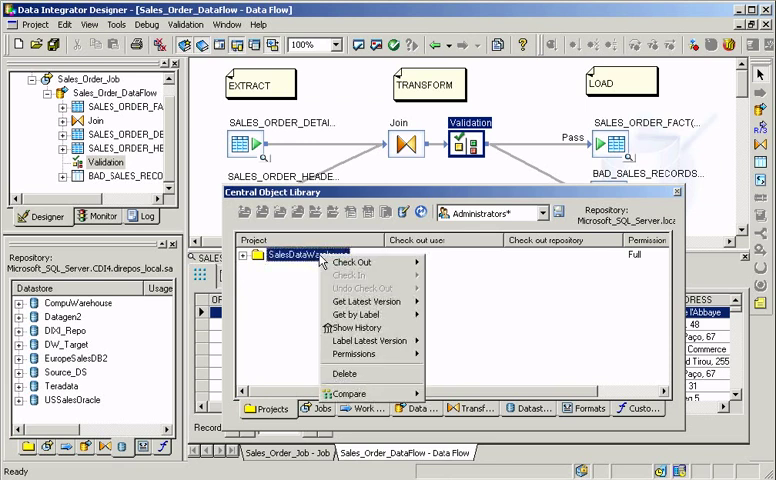
{"action": "mouse_move", "coordinate": [369, 340]}
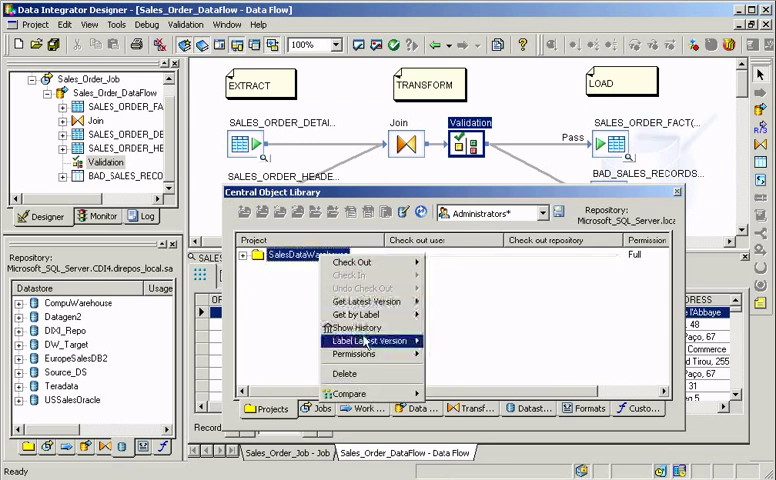
{"action": "mouse_move", "coordinate": [349, 393]}
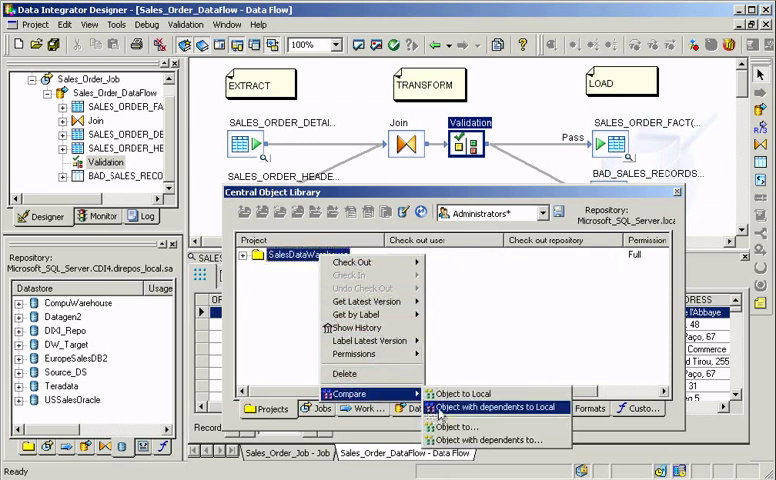
{"action": "left_click", "coordinate": [492, 407]}
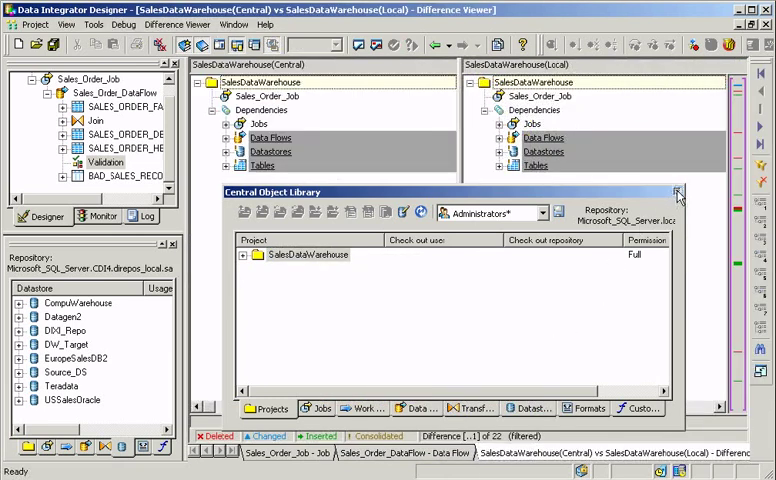
{"action": "left_click", "coordinate": [676, 191]}
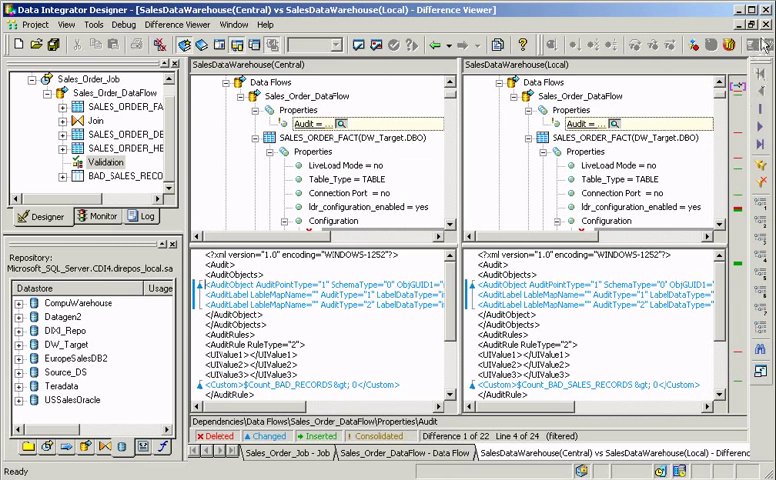
{"action": "left_click", "coordinate": [406, 452]}
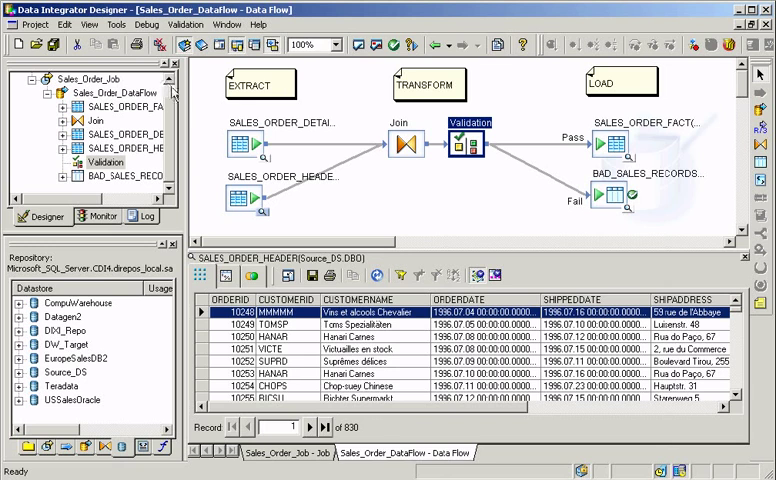
Step: Review Sales_Order_Job's Execute and Start debug actions, then launch Metadata Reports from Tools
{"action": "right_click", "coordinate": [70, 77]}
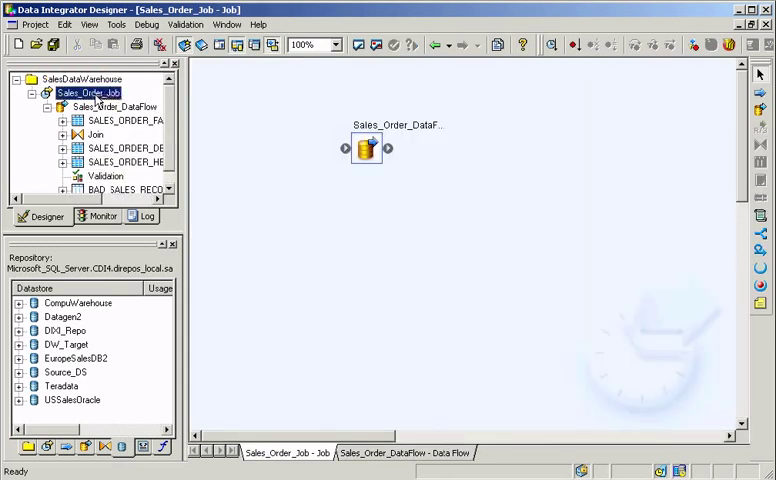
{"action": "right_click", "coordinate": [88, 92]}
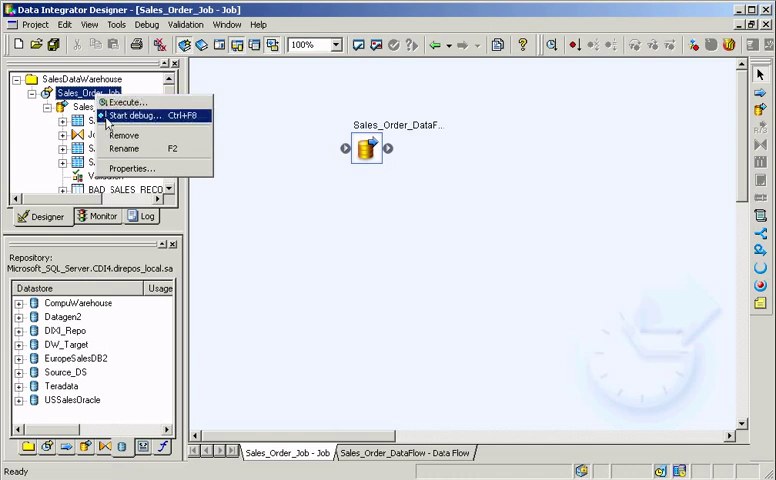
{"action": "left_click", "coordinate": [114, 24]}
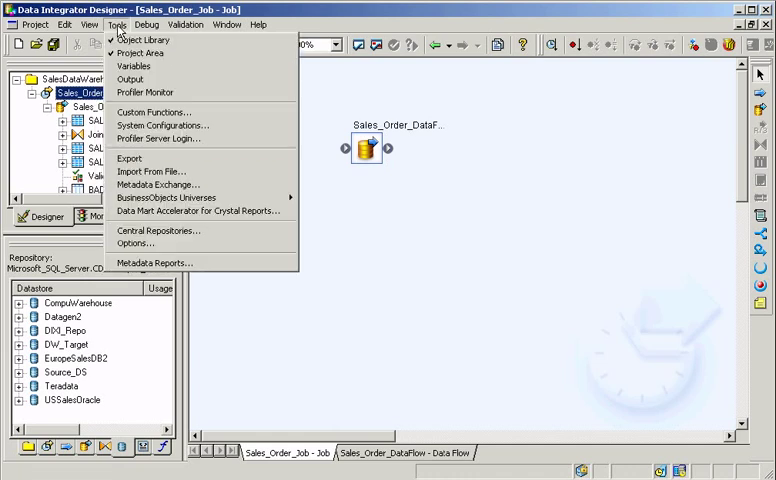
{"action": "mouse_move", "coordinate": [160, 184]}
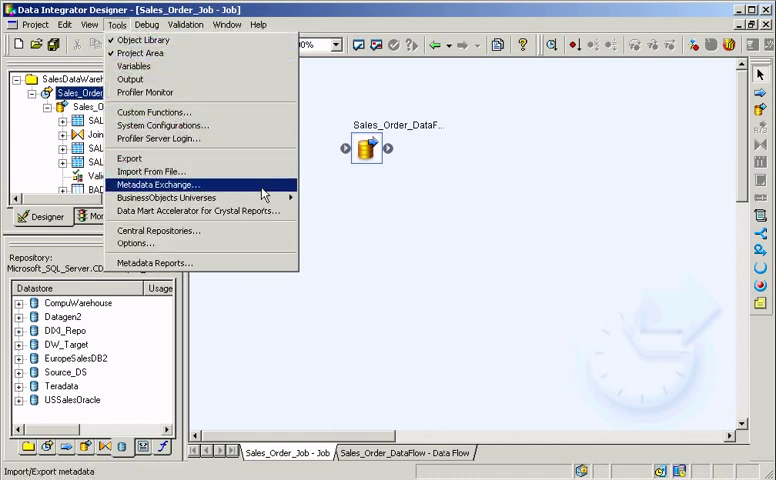
{"action": "mouse_move", "coordinate": [168, 197]}
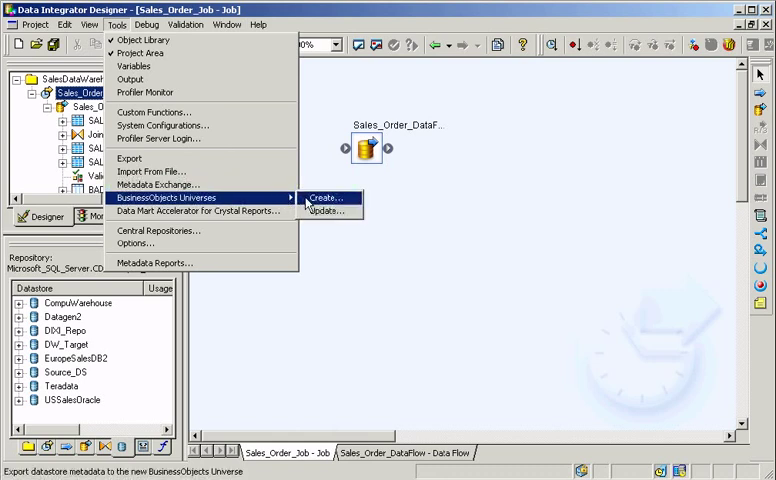
{"action": "mouse_move", "coordinate": [327, 211]}
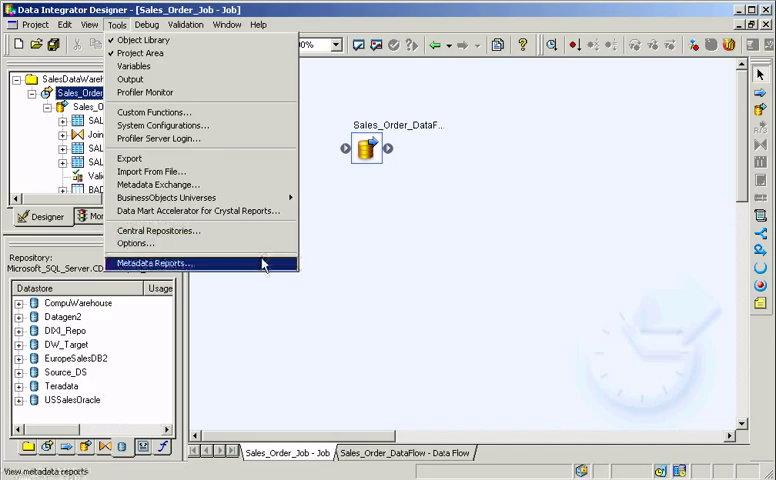
{"action": "left_click", "coordinate": [152, 263]}
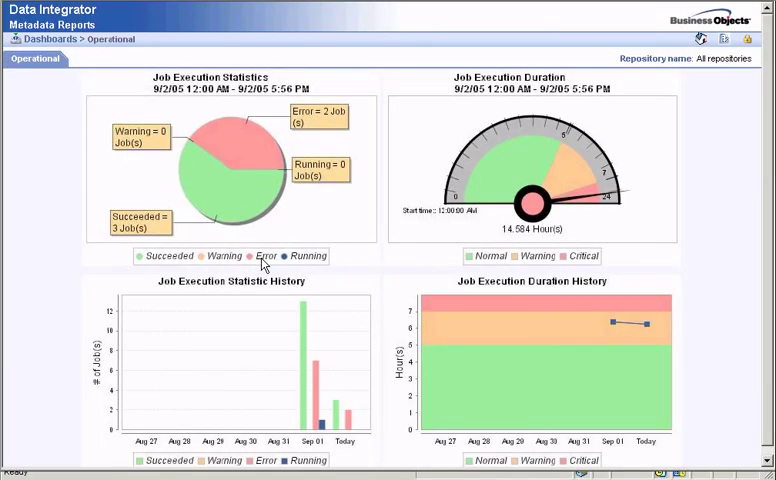
{"action": "mouse_move", "coordinate": [672, 52]}
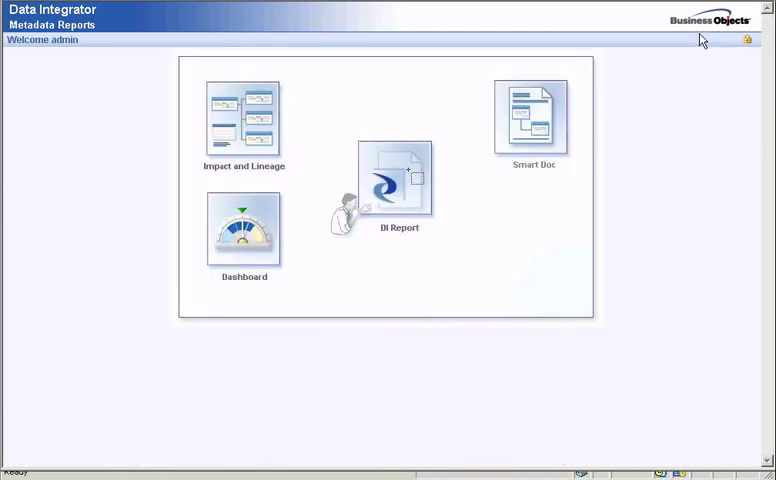
{"action": "mouse_move", "coordinate": [252, 123]}
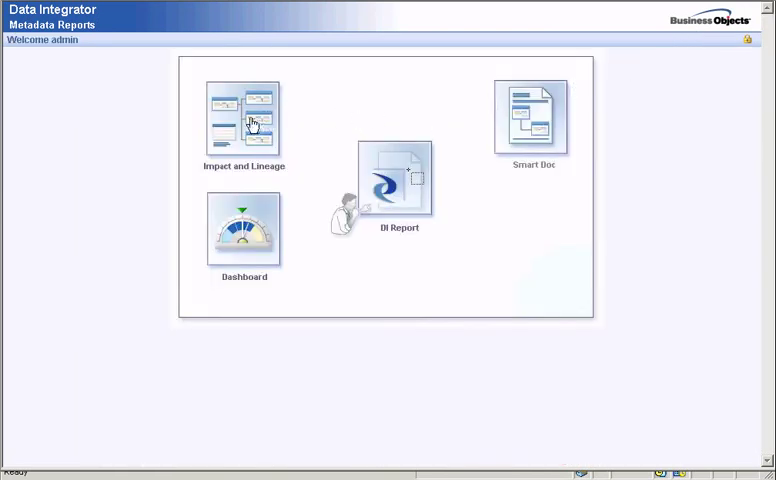
Step: Trace Customer Report lineage under CDI4 in Impact and Lineage, then reopen Sales_Order_DataFlow
{"action": "left_click", "coordinate": [242, 120]}
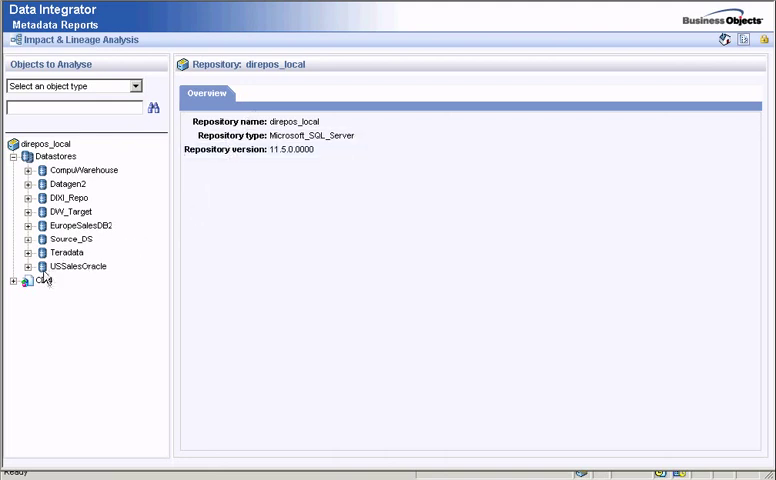
{"action": "left_click", "coordinate": [12, 280]}
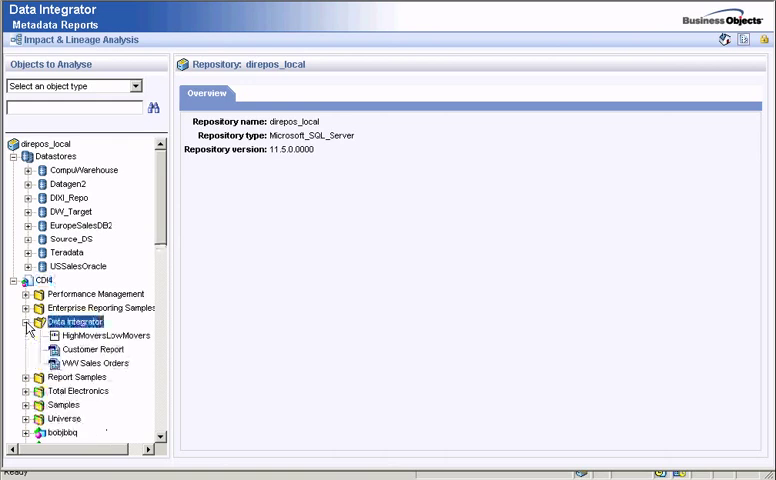
{"action": "left_click", "coordinate": [94, 349]}
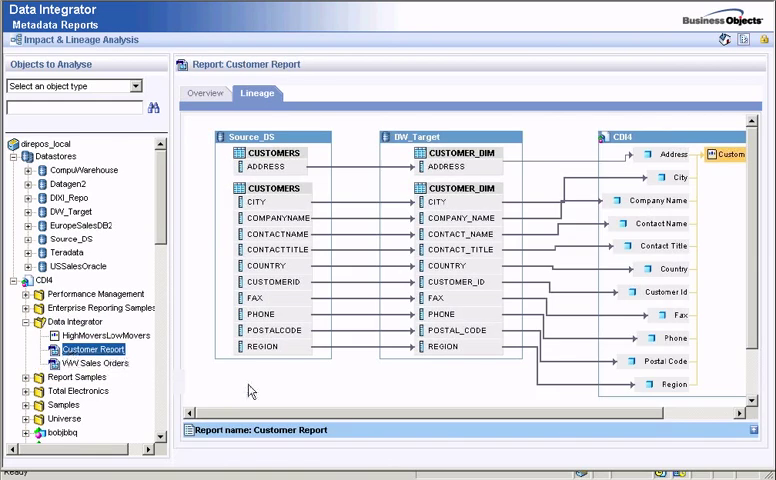
{"action": "scroll", "scroll_direction": "right", "scroll_amount": 3}
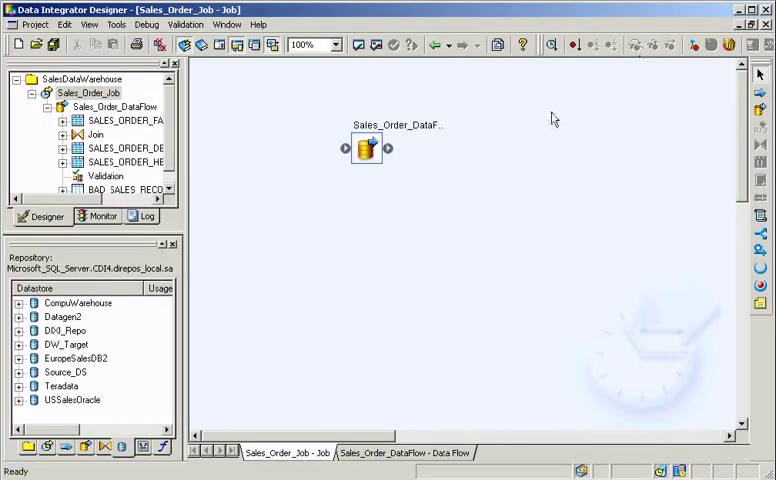
{"action": "double_click", "coordinate": [367, 148]}
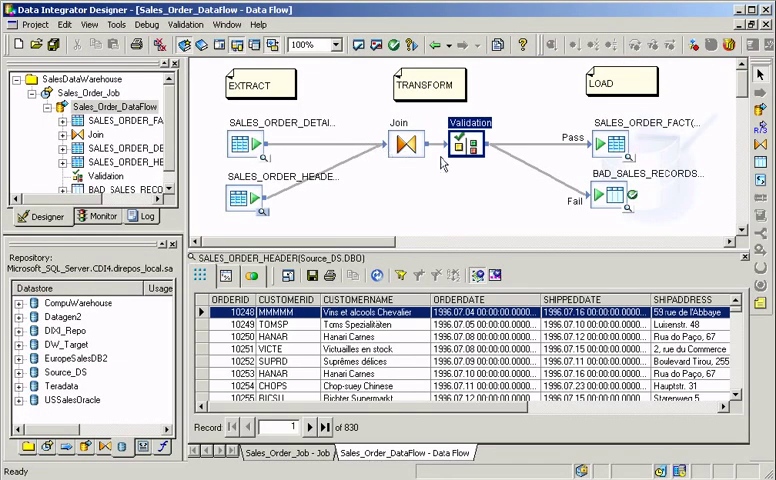